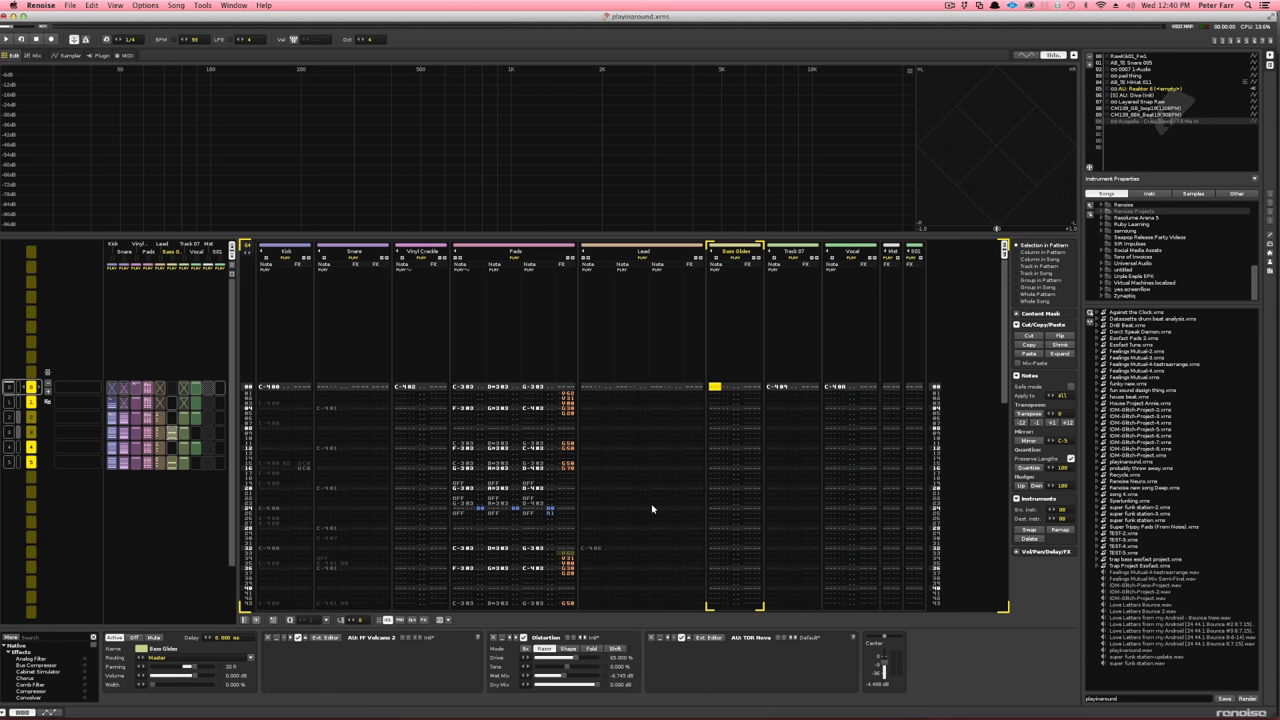
mouse_move(566, 298)
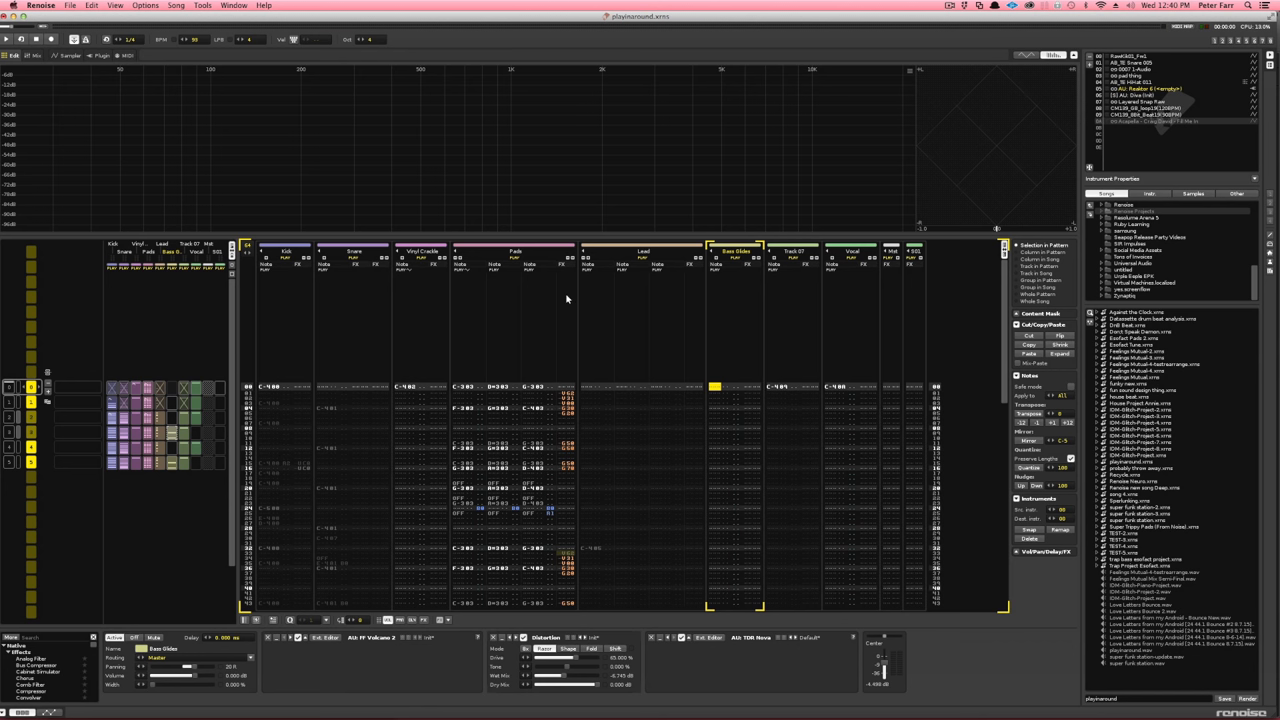
mouse_move(533, 277)
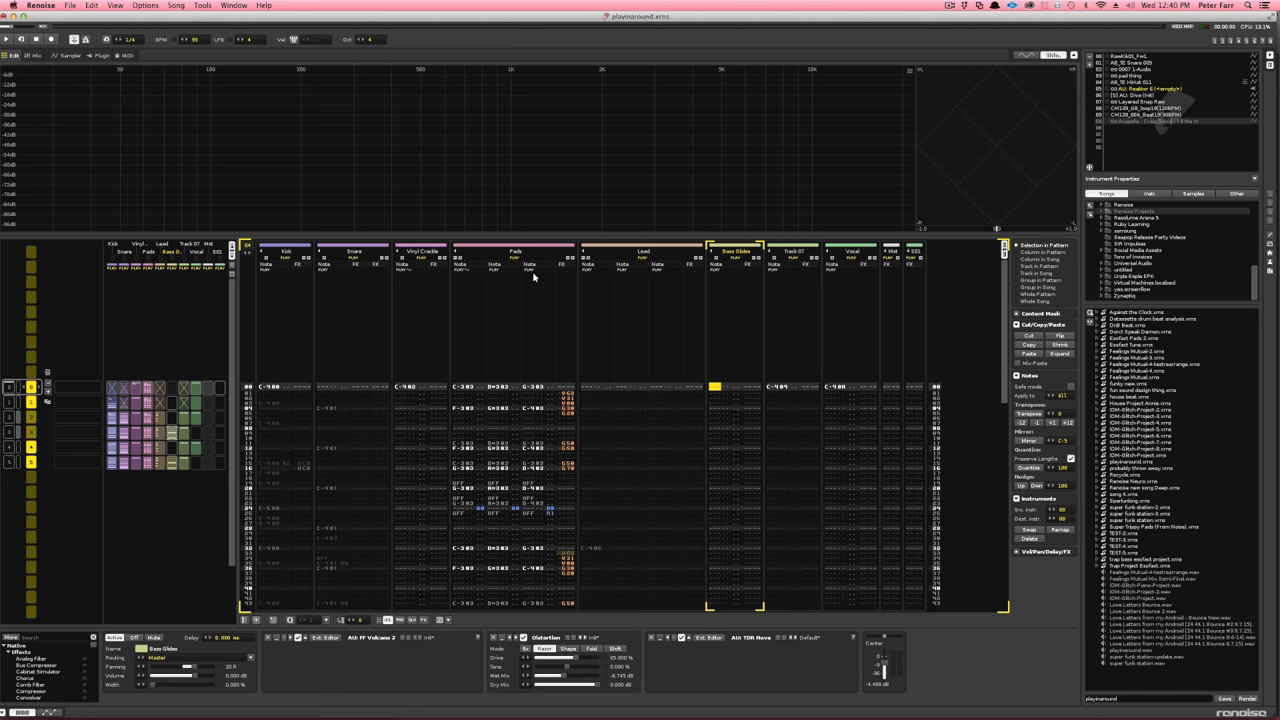
mouse_move(501, 275)
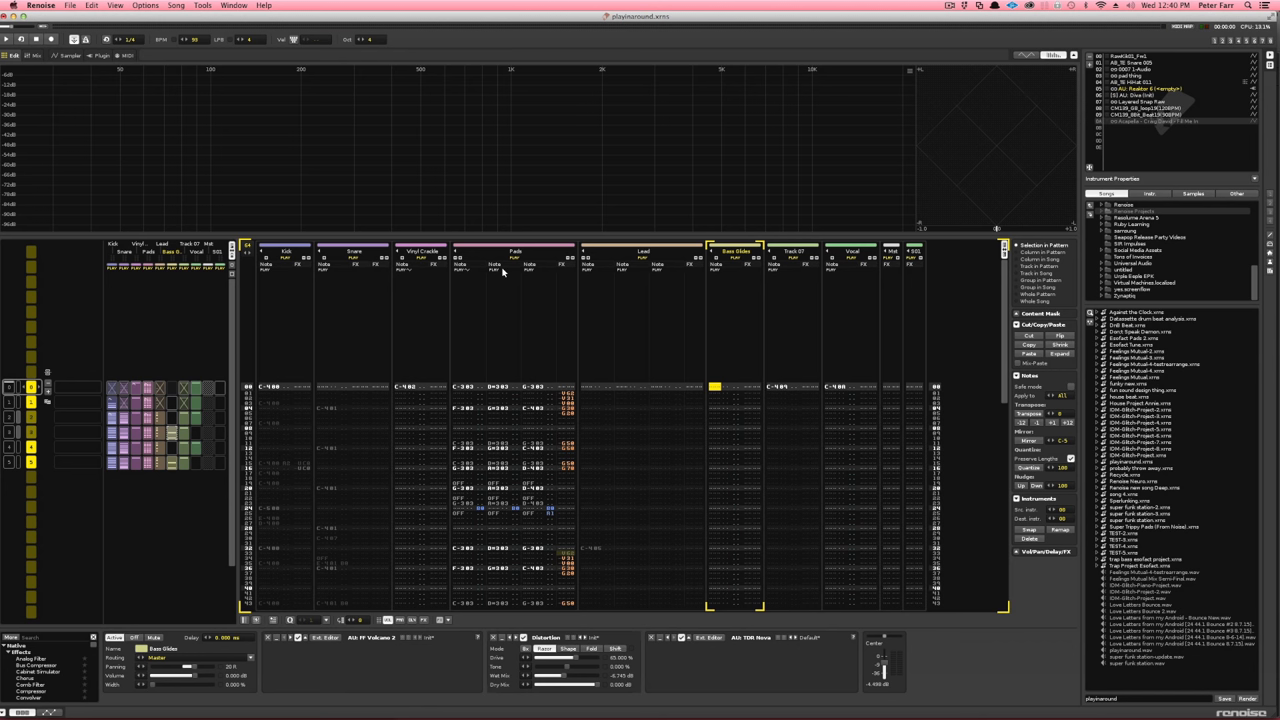
mouse_move(487, 280)
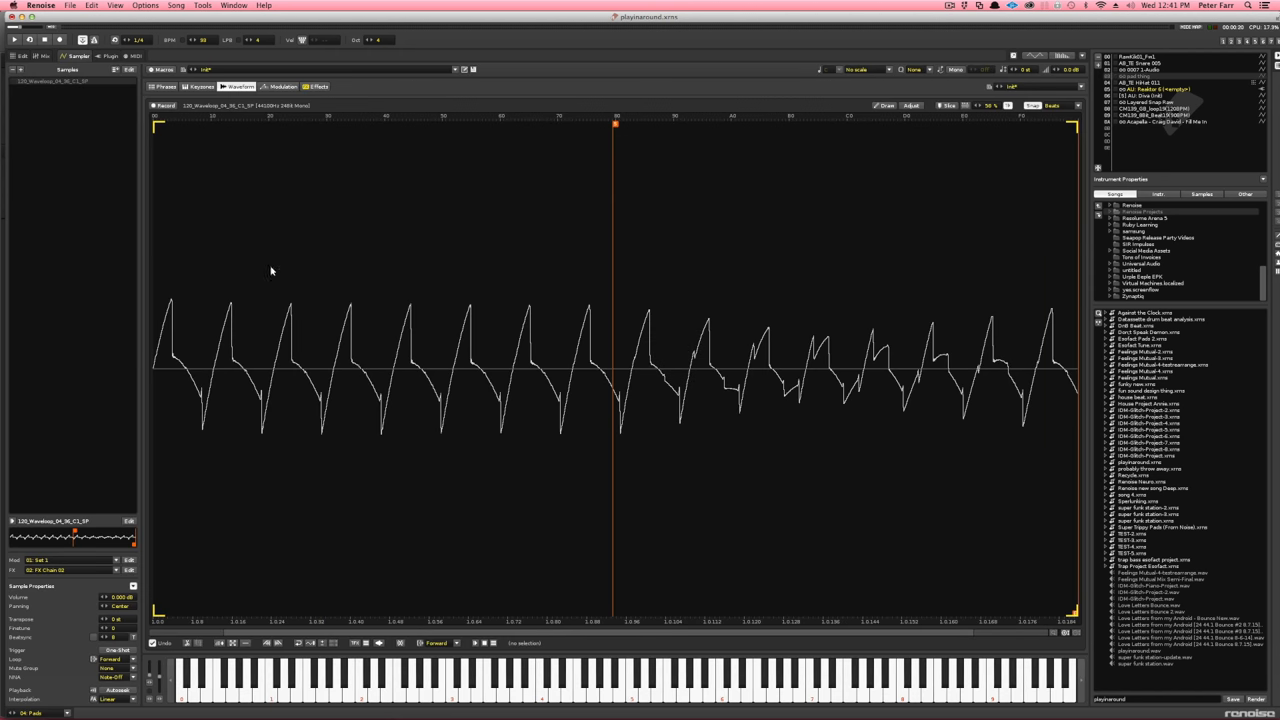
mouse_move(150, 245)
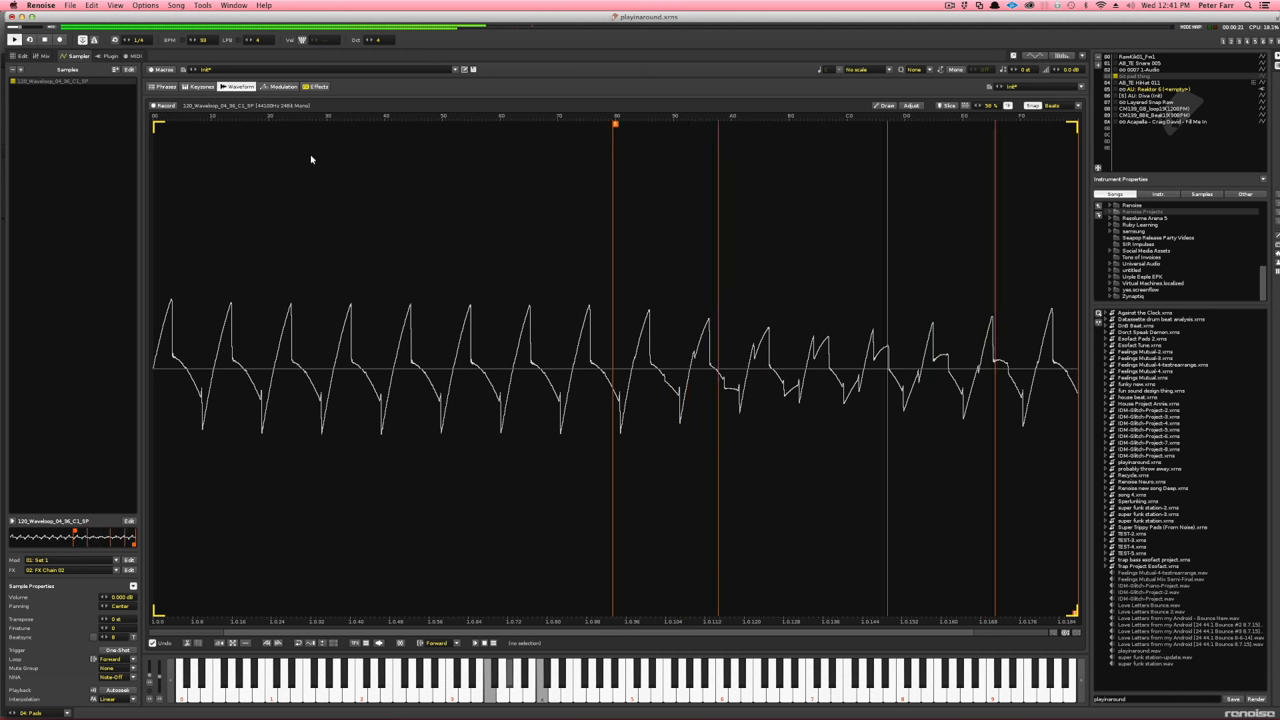
- Set the Pads sample's FX chain to None, reassign FX Chain 02, then return to the Pattern Editor
click(318, 86)
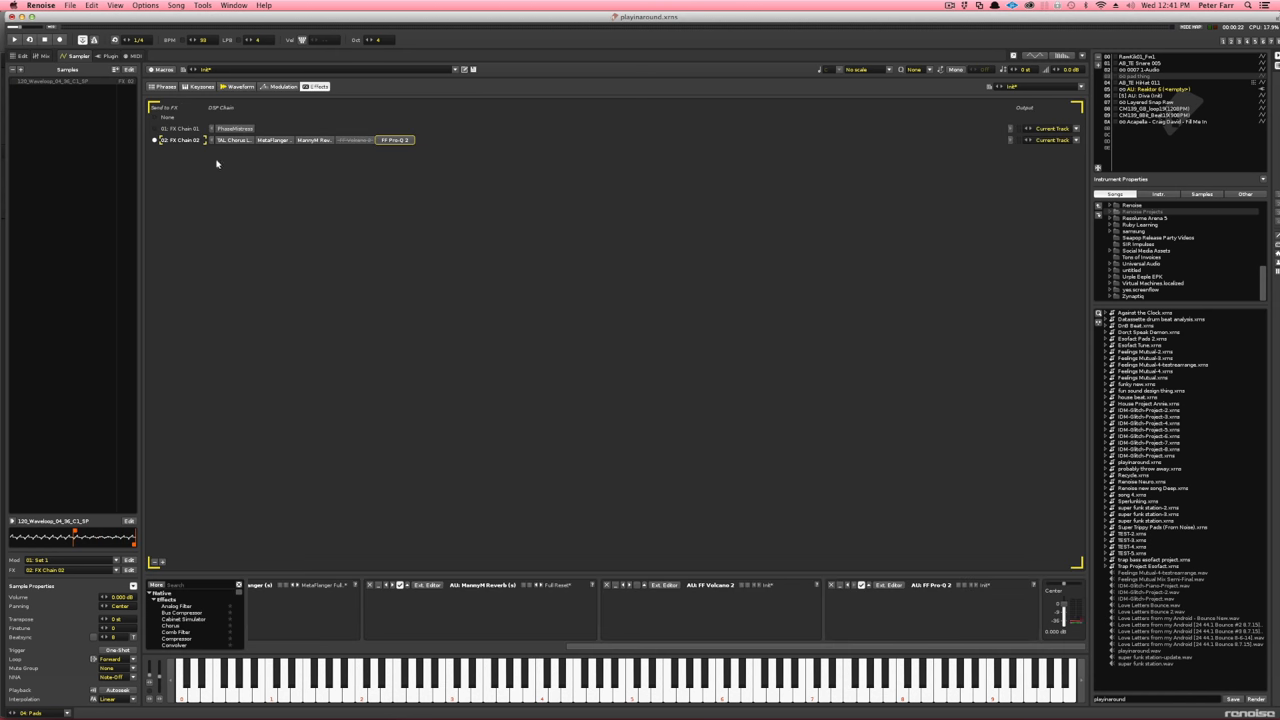
click(168, 117)
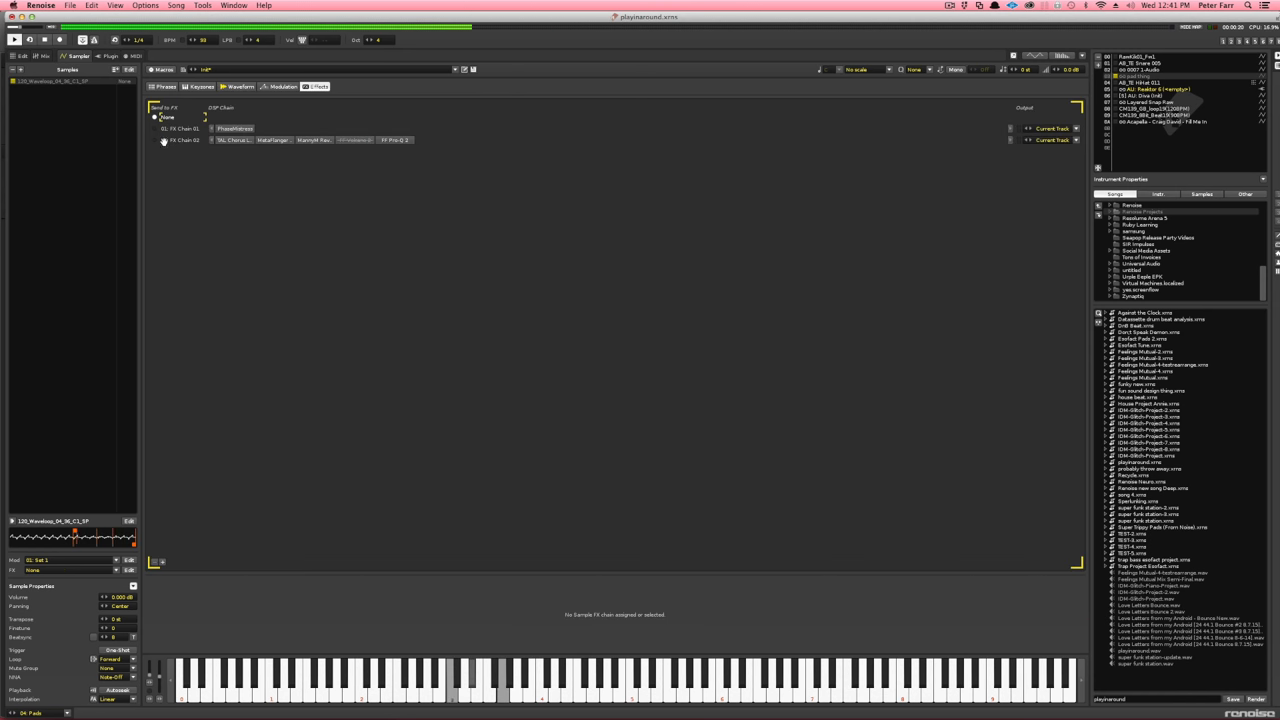
mouse_move(160, 140)
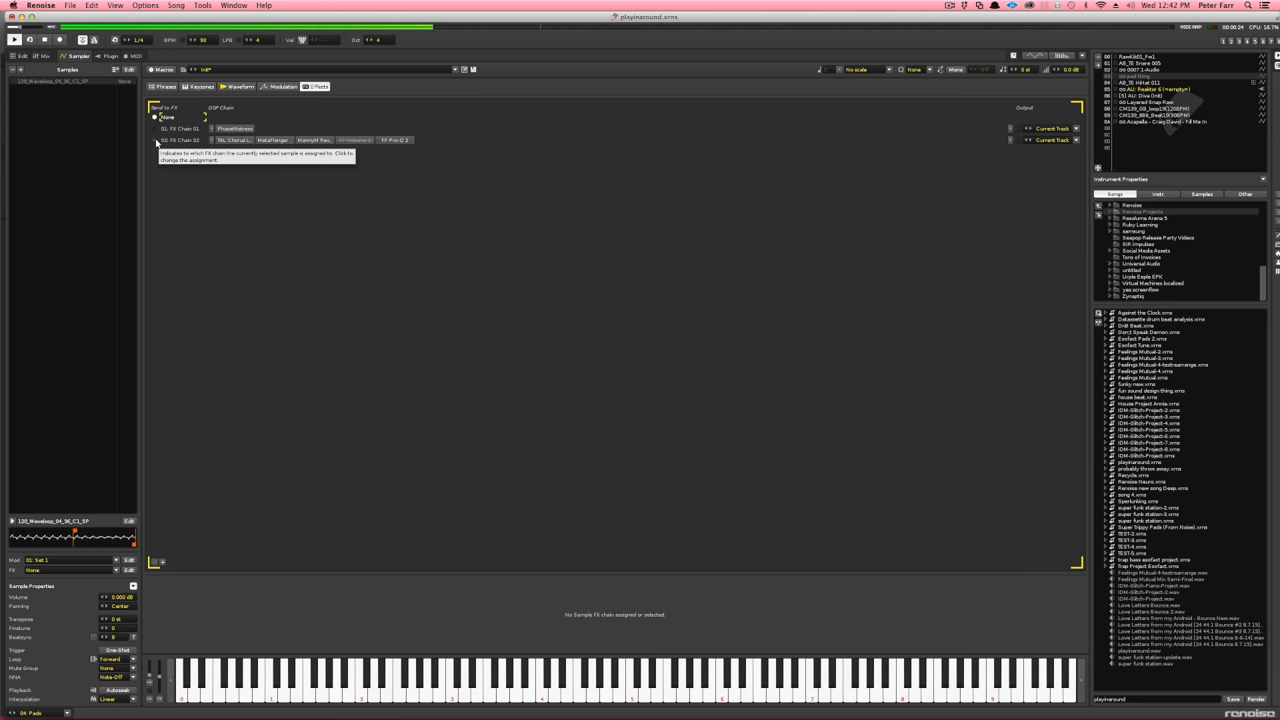
click(182, 140)
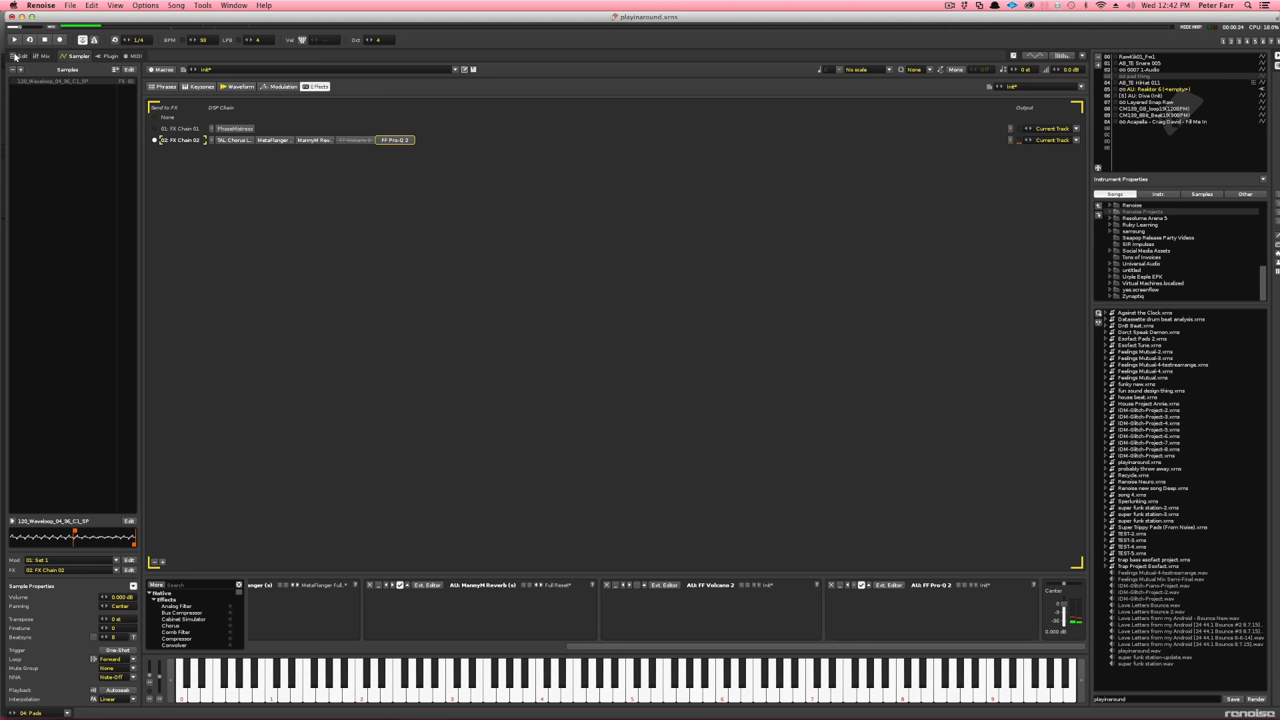
click(20, 55)
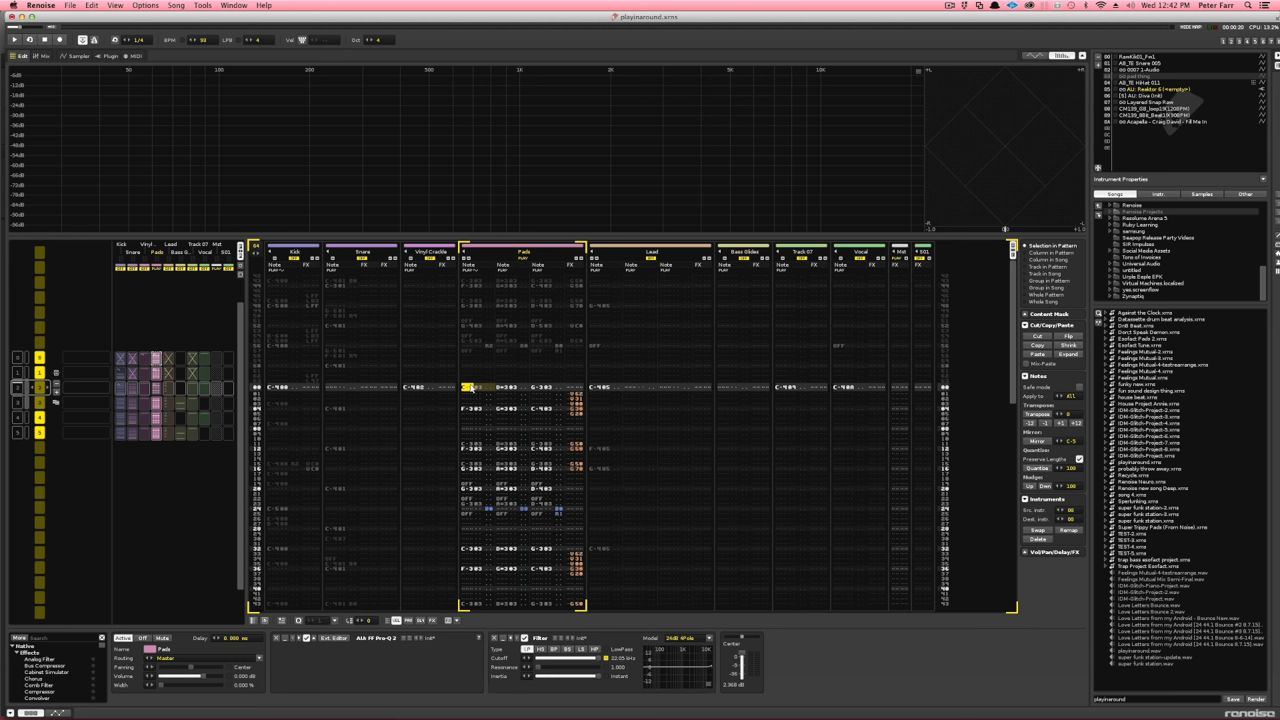
mouse_move(495, 397)
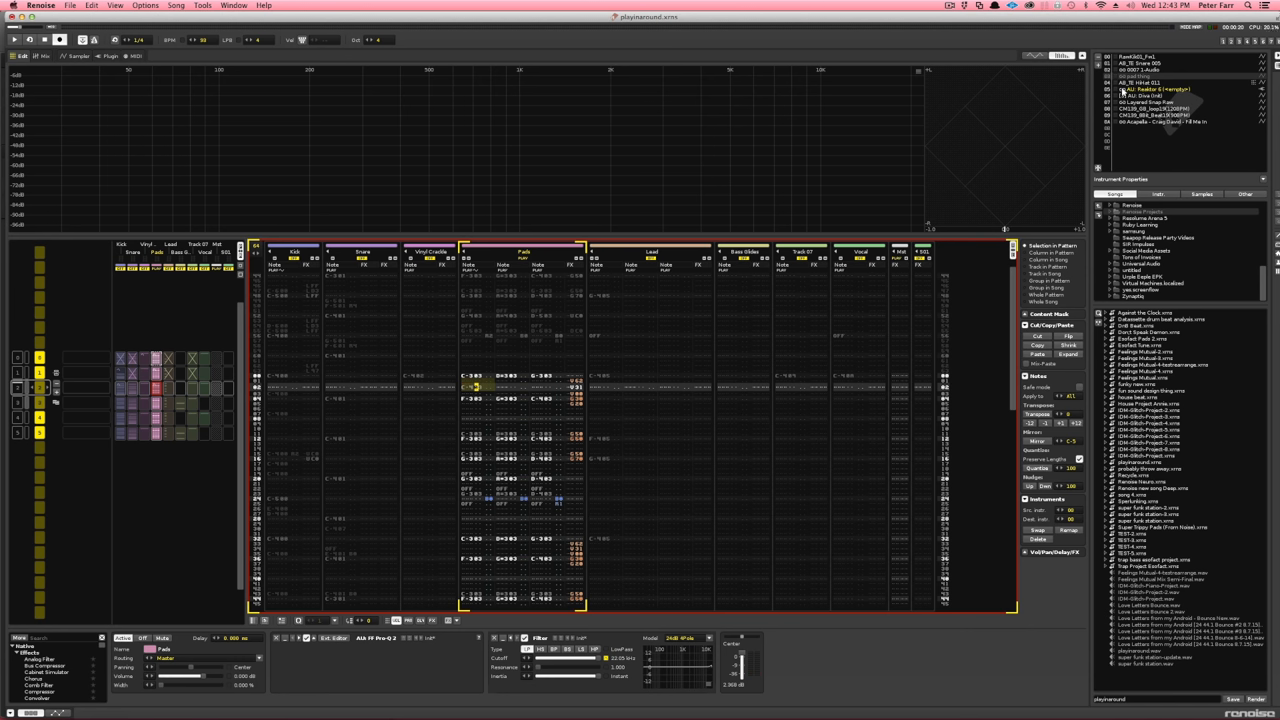
mouse_move(685, 260)
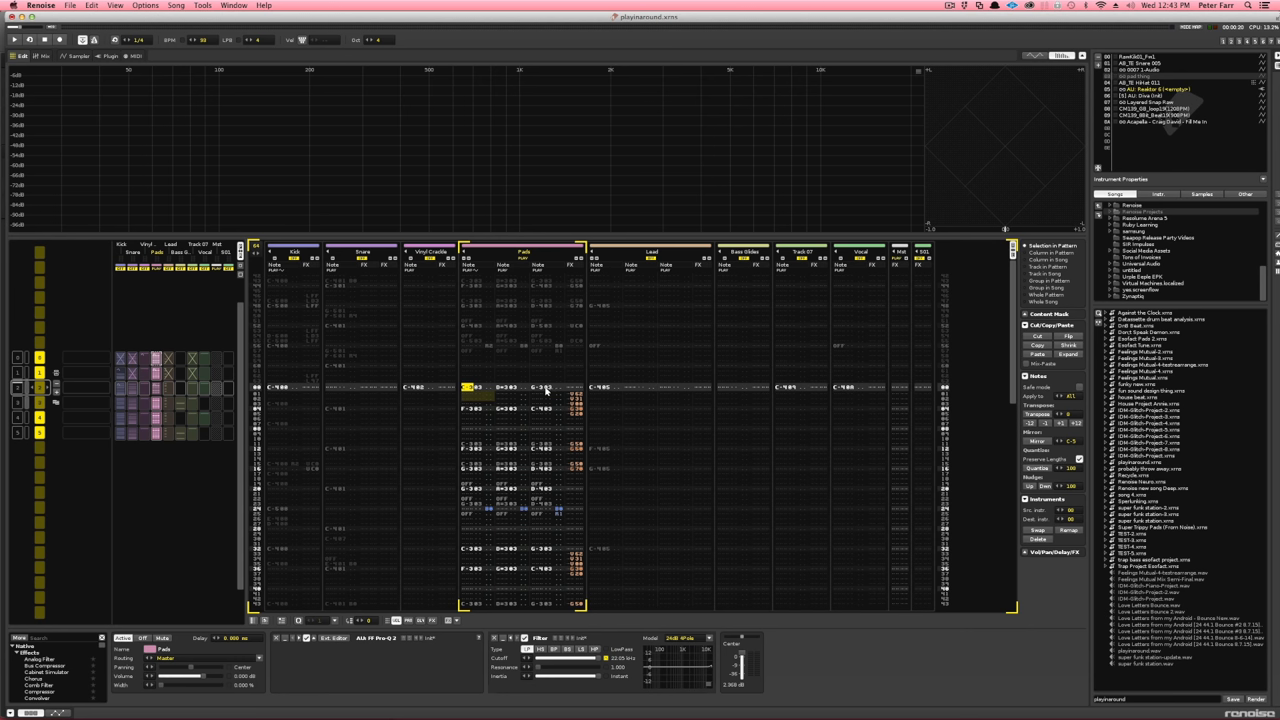
click(477, 388)
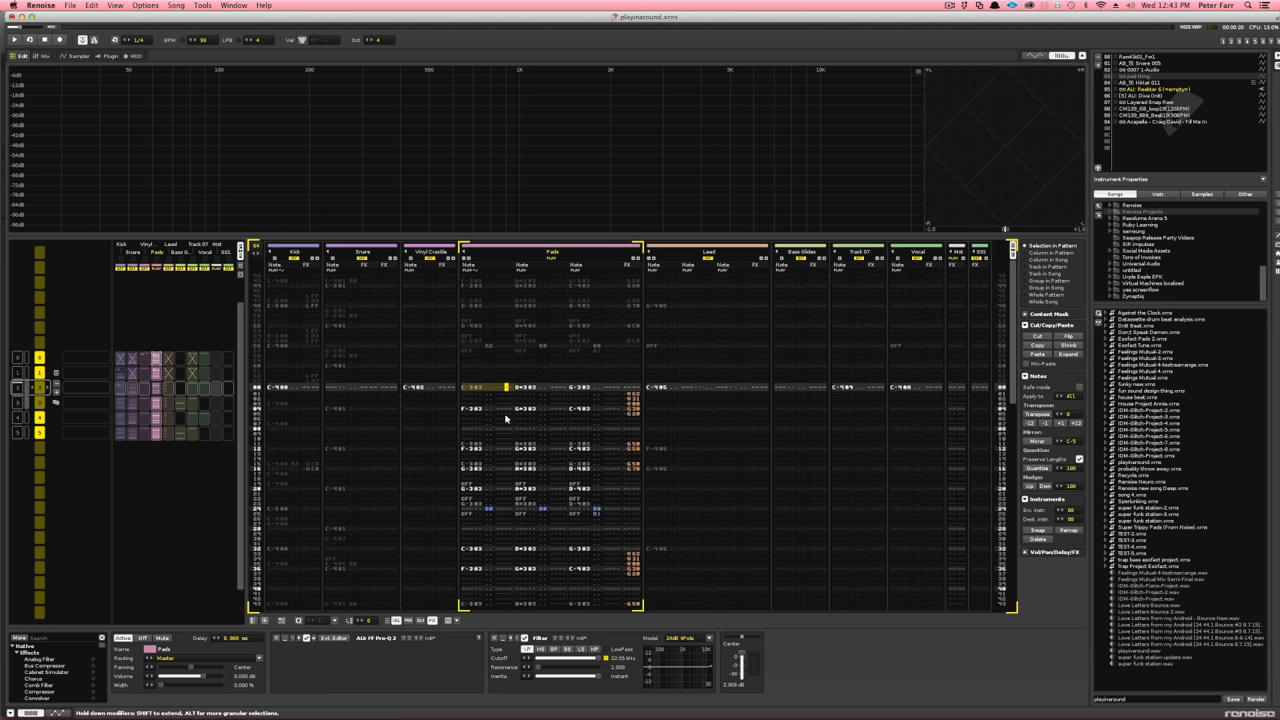
mouse_move(595, 511)
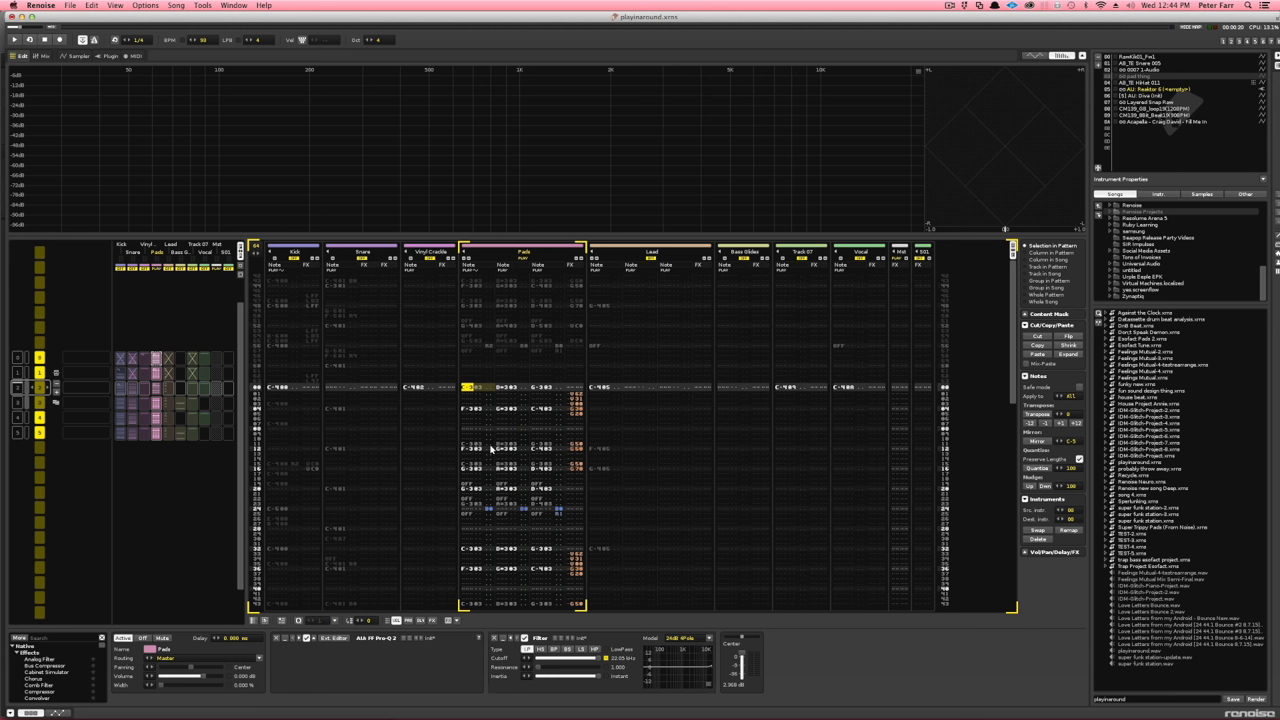
mouse_move(505, 390)
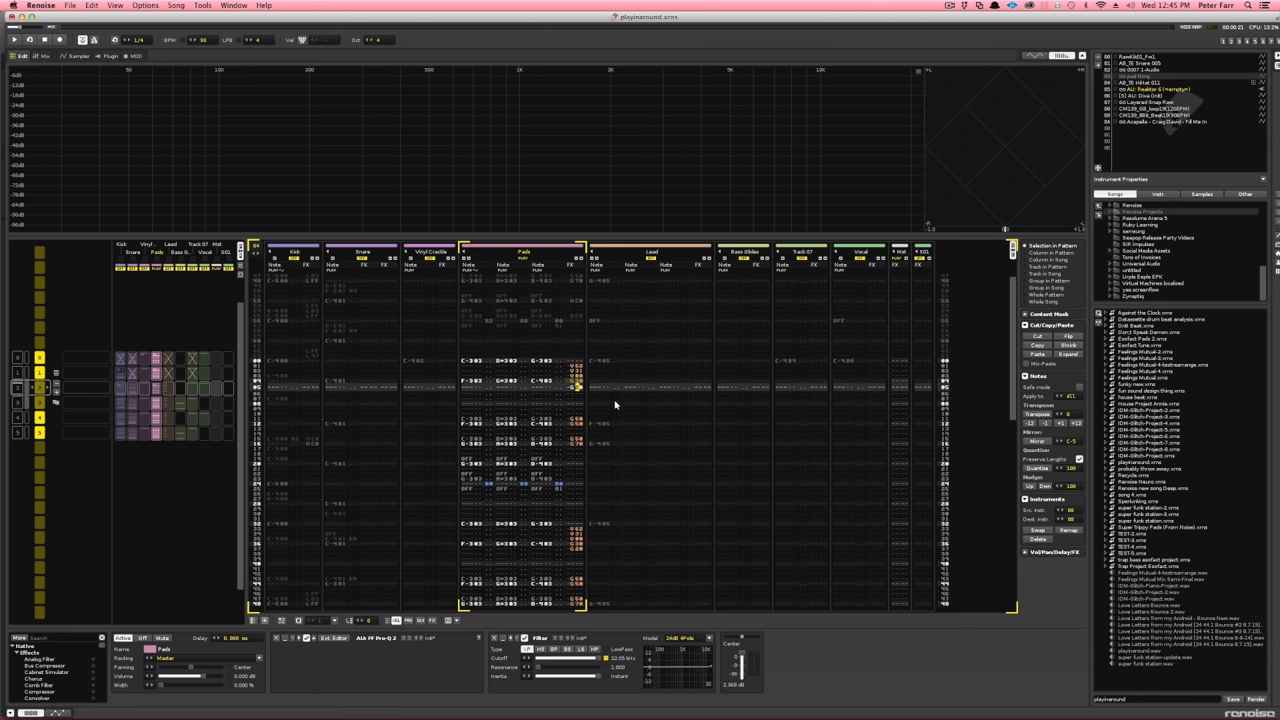
scroll(down, 3)
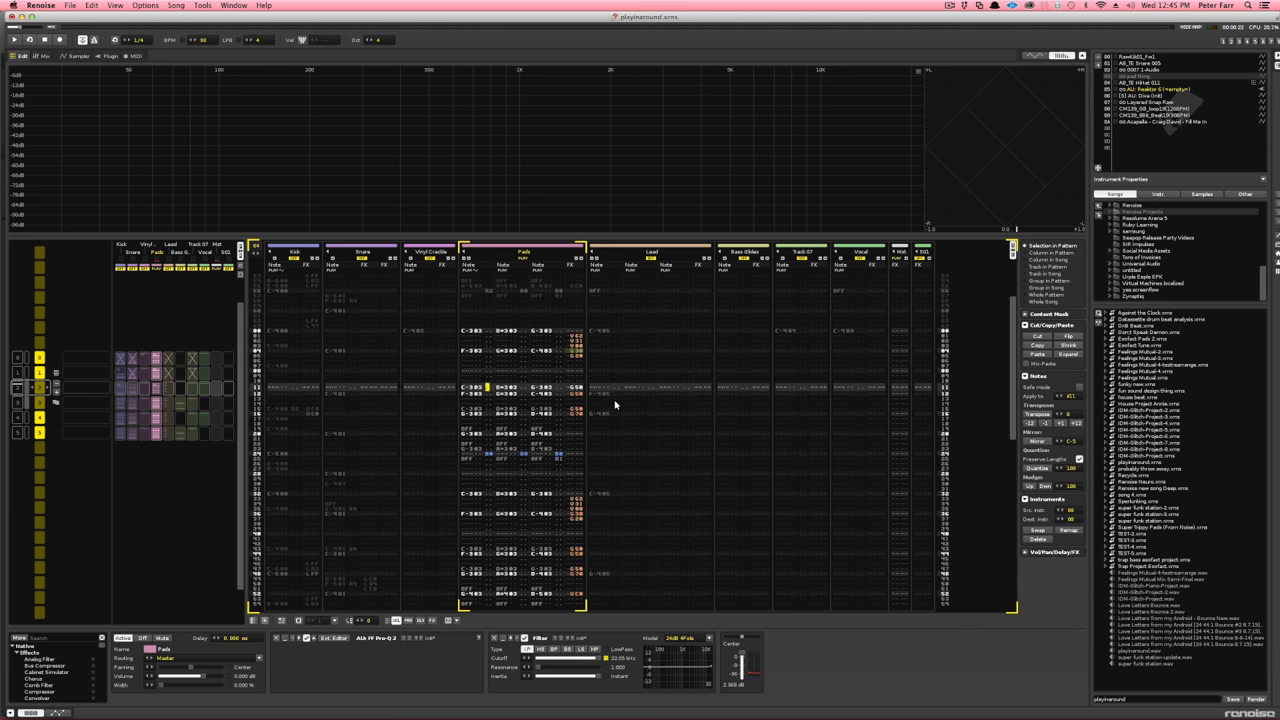
scroll(down, 3)
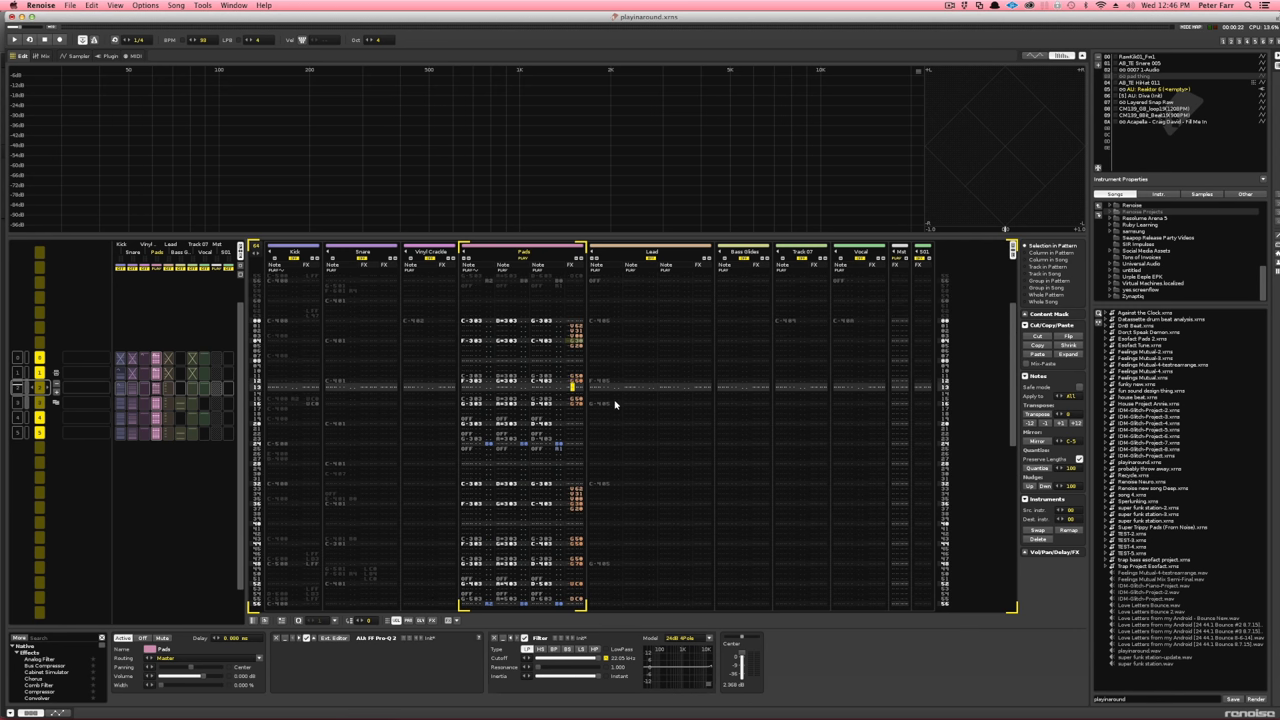
scroll(down, 3)
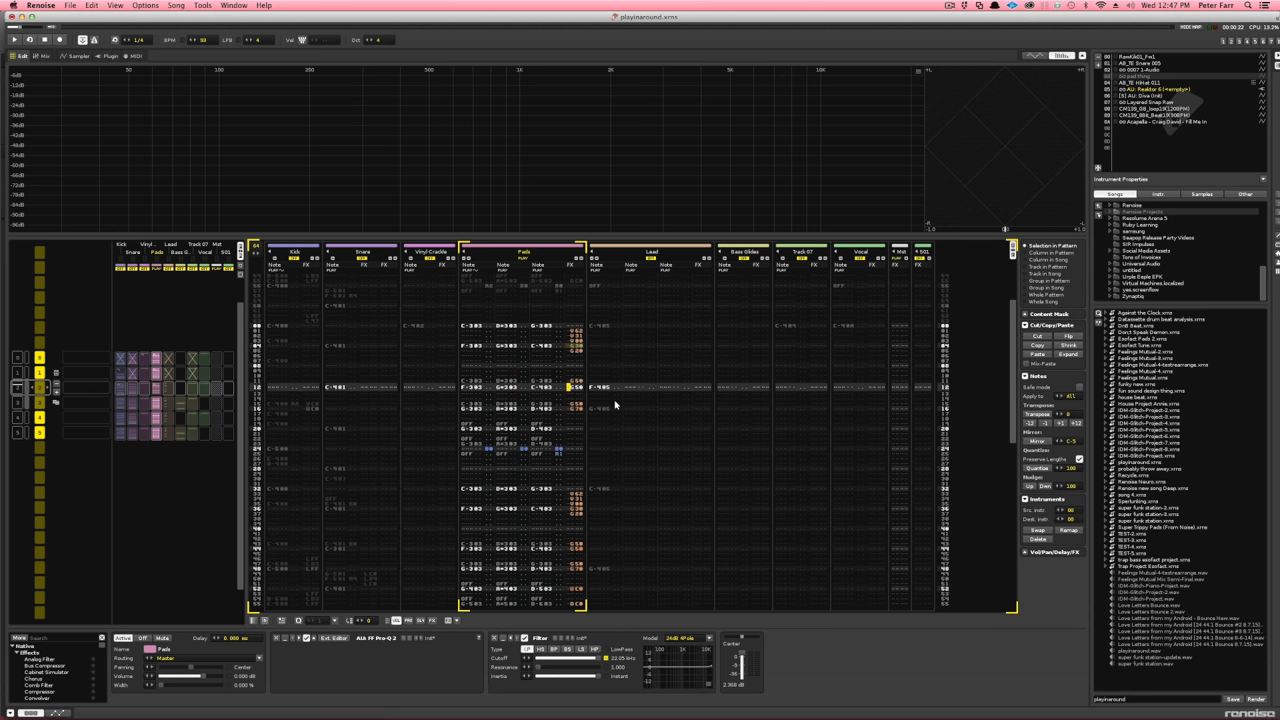
scroll(down, 3)
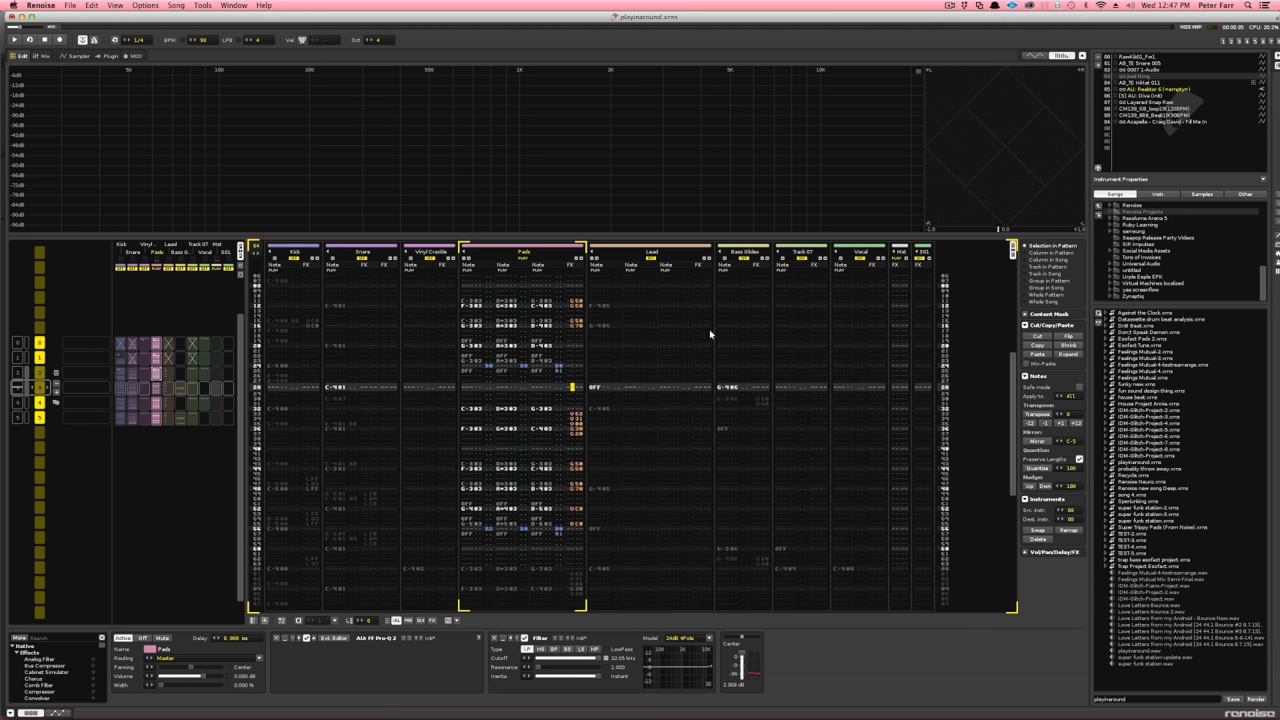
mouse_move(750, 262)
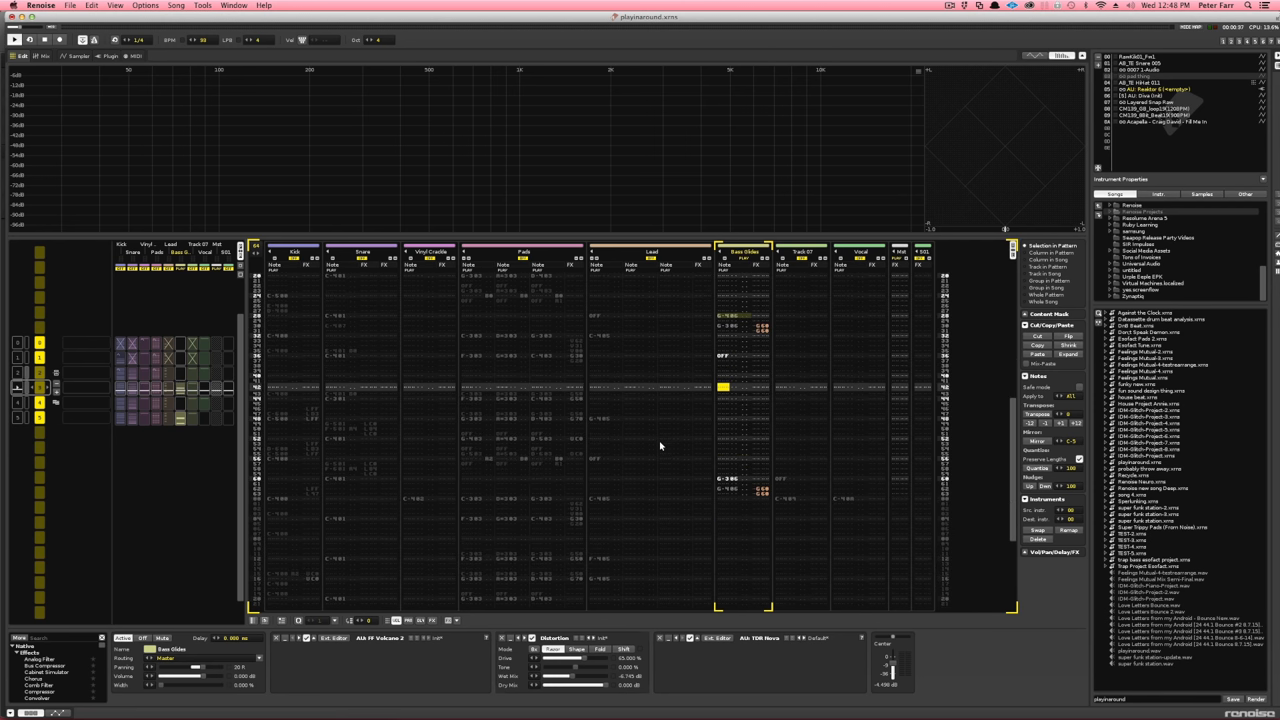
- Scroll the pattern down and back up while playback continues
scroll(down, 3)
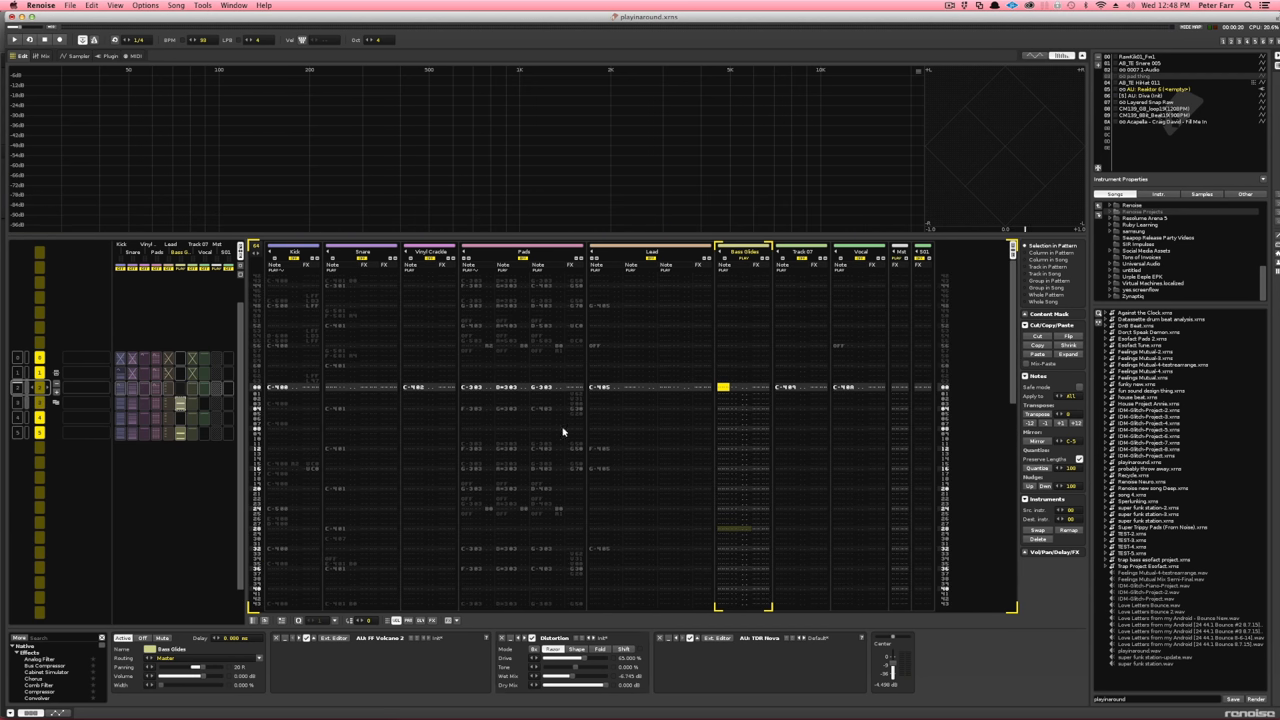
scroll(up, 3)
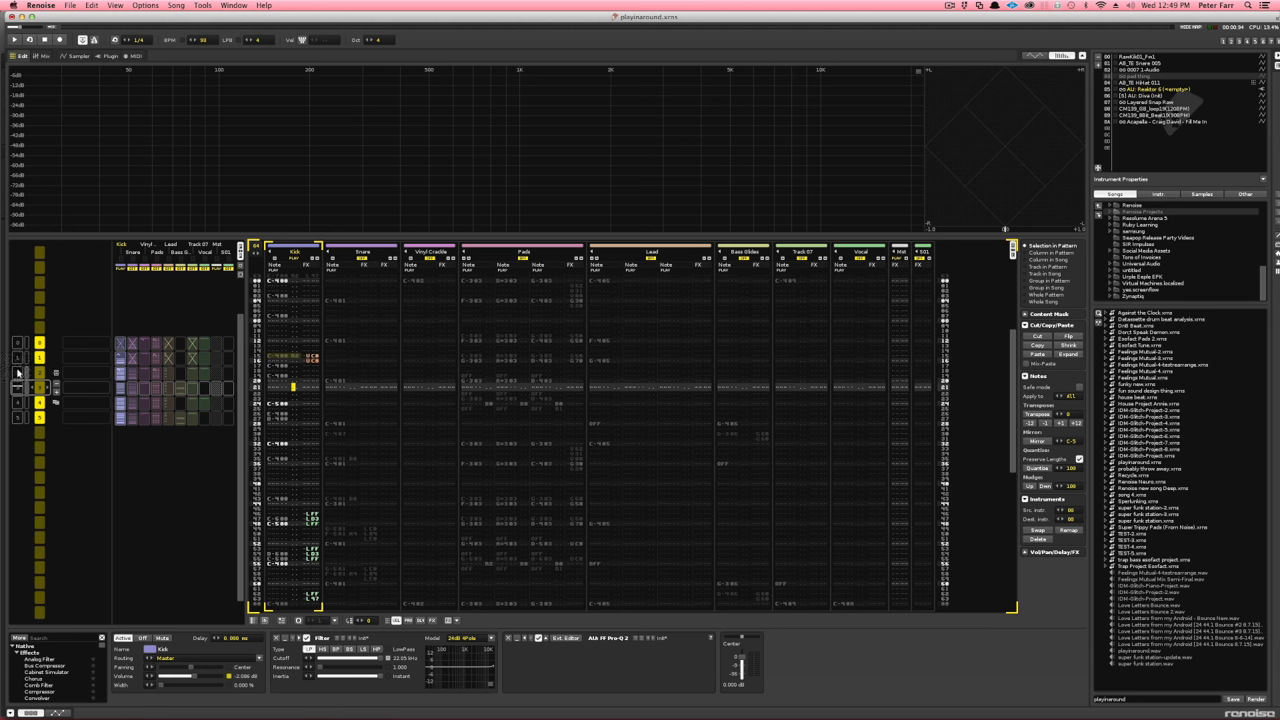
mouse_move(18, 373)
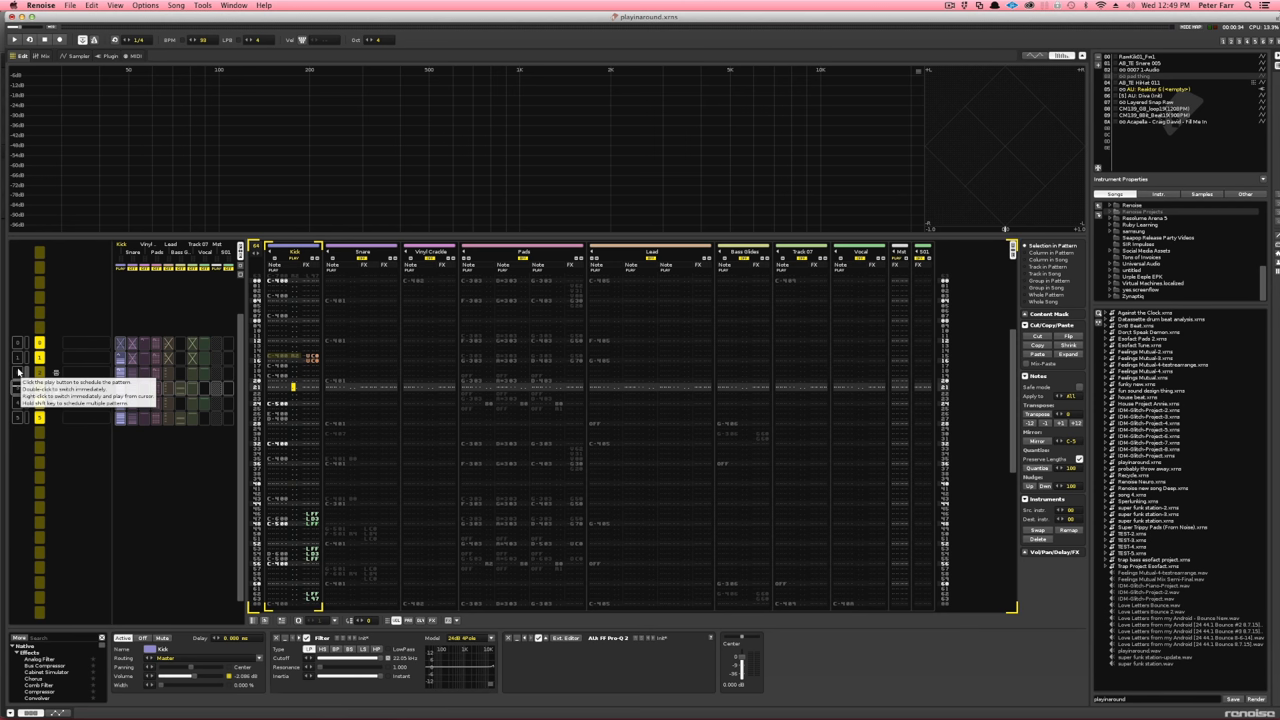